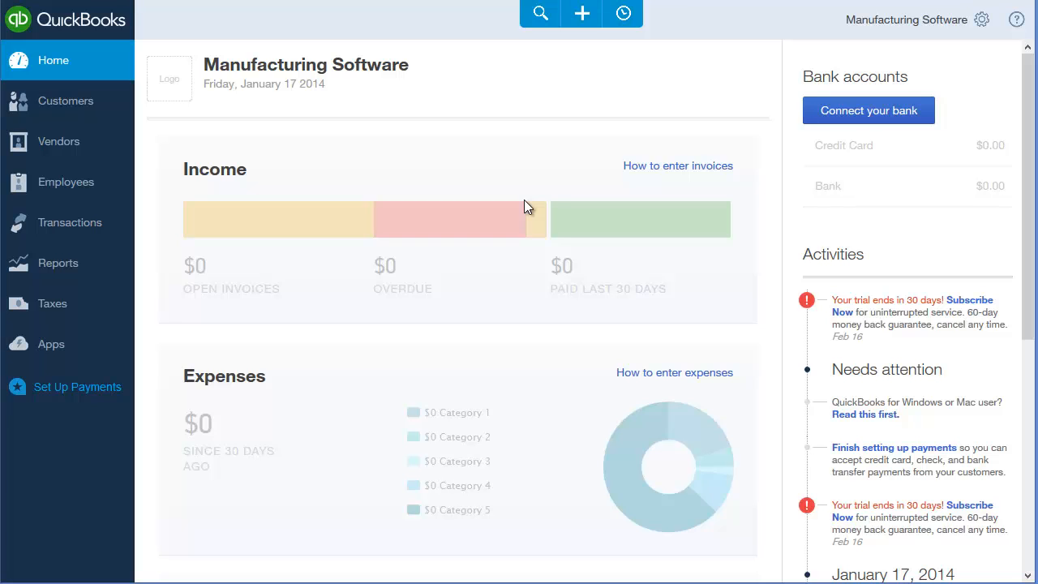
mouse_move(904, 37)
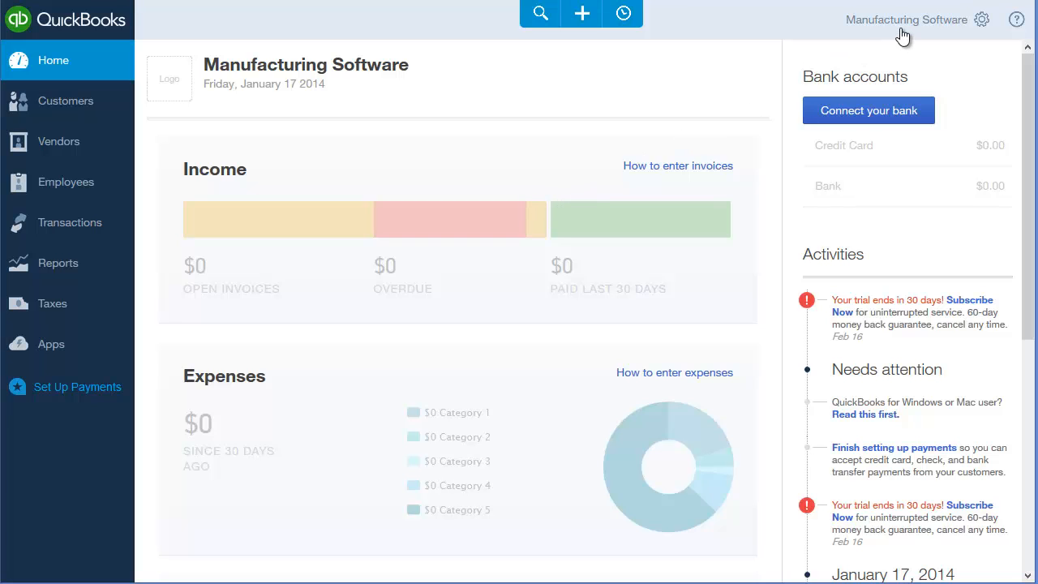
- Reach the Chart of Accounts for Manufacturing Software via the gear menu
left_click(980, 19)
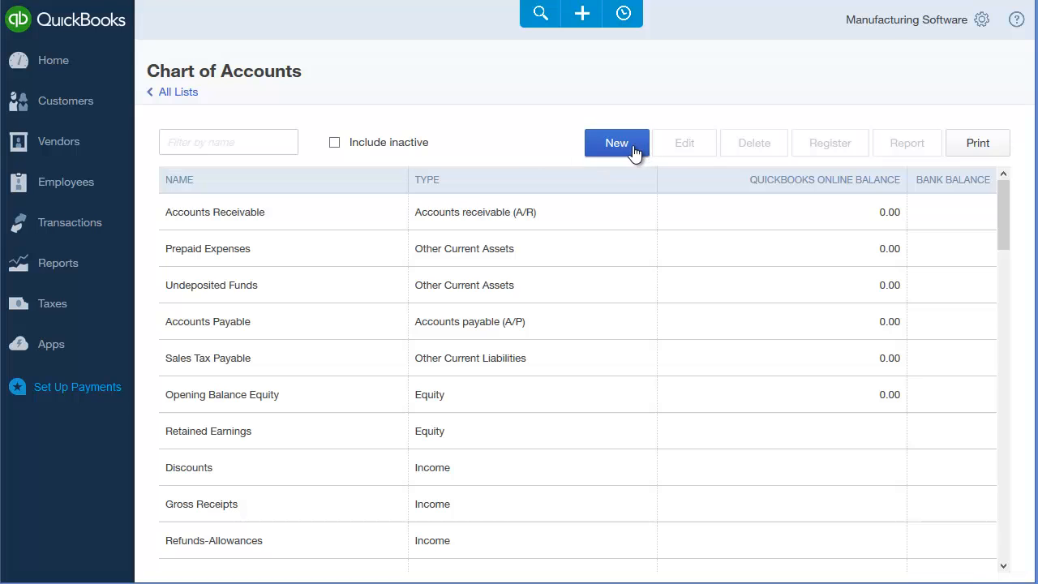
- Save a new Inventory Assets account as Other Current Assets with Inventory detail type
left_click(616, 142)
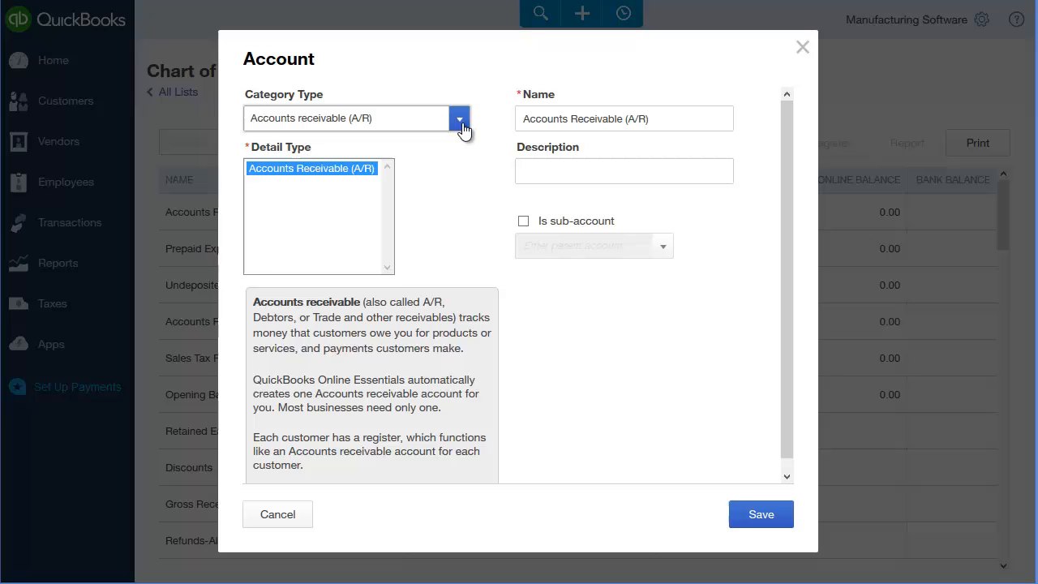
left_click(459, 117)
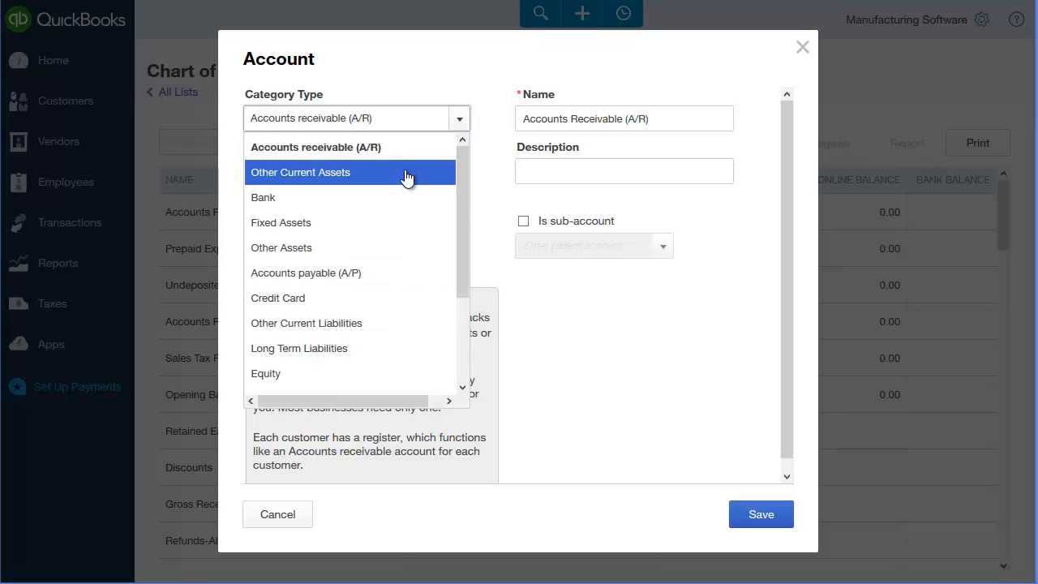
left_click(300, 172)
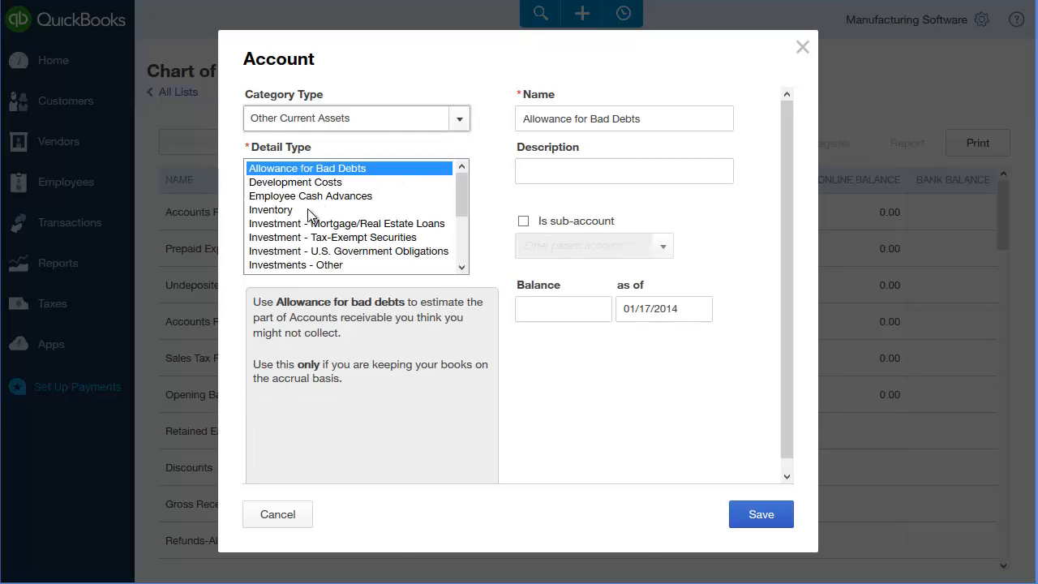
left_click(271, 209)
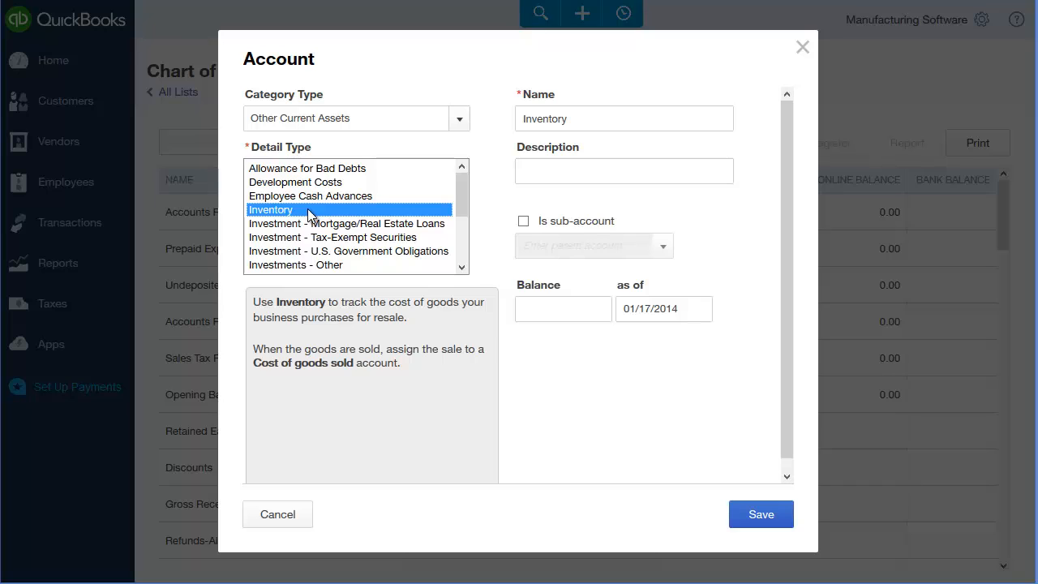
left_click(624, 119)
type(" Assets")
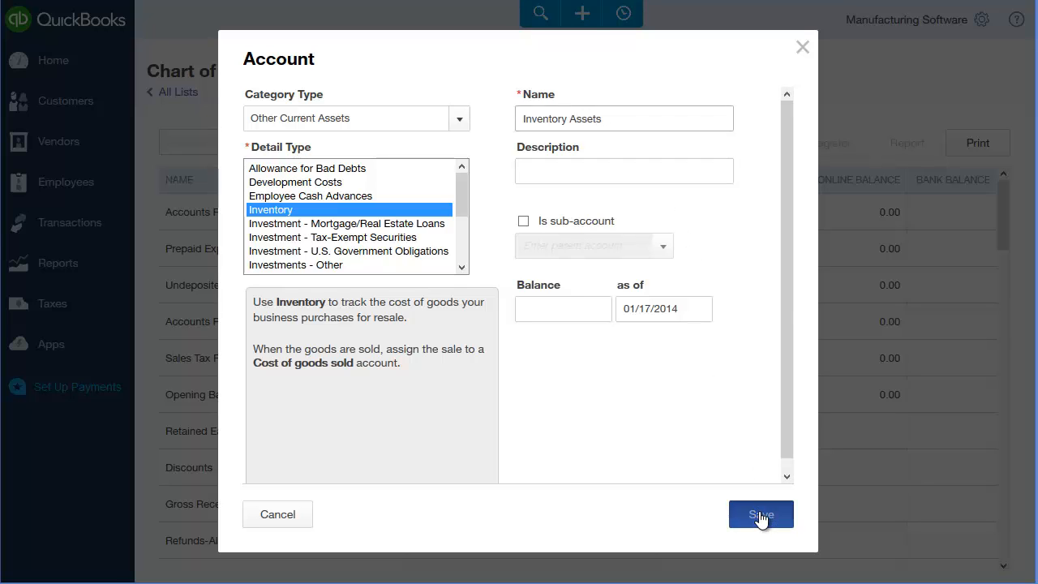
left_click(760, 515)
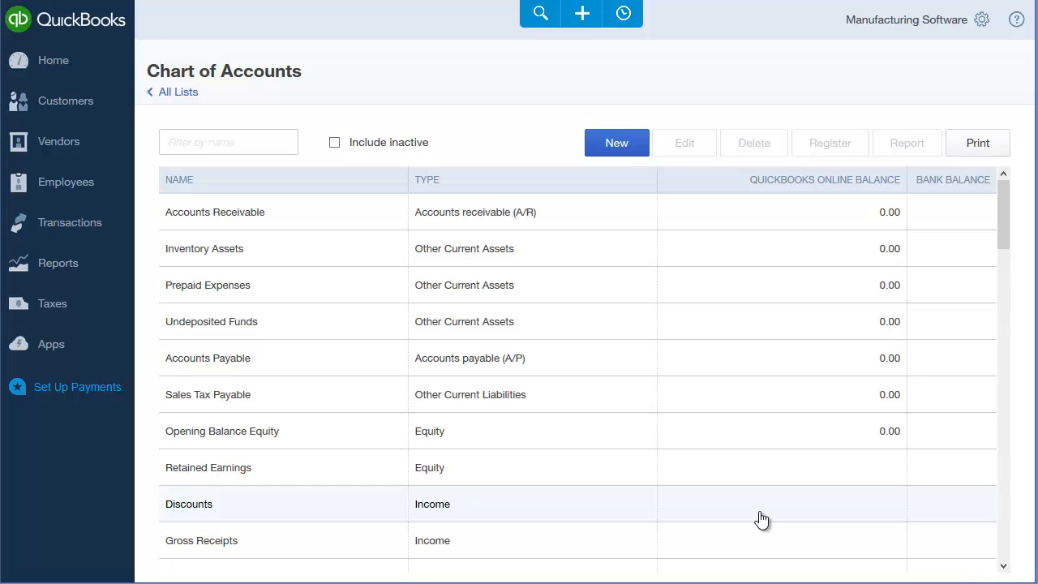
mouse_move(617, 143)
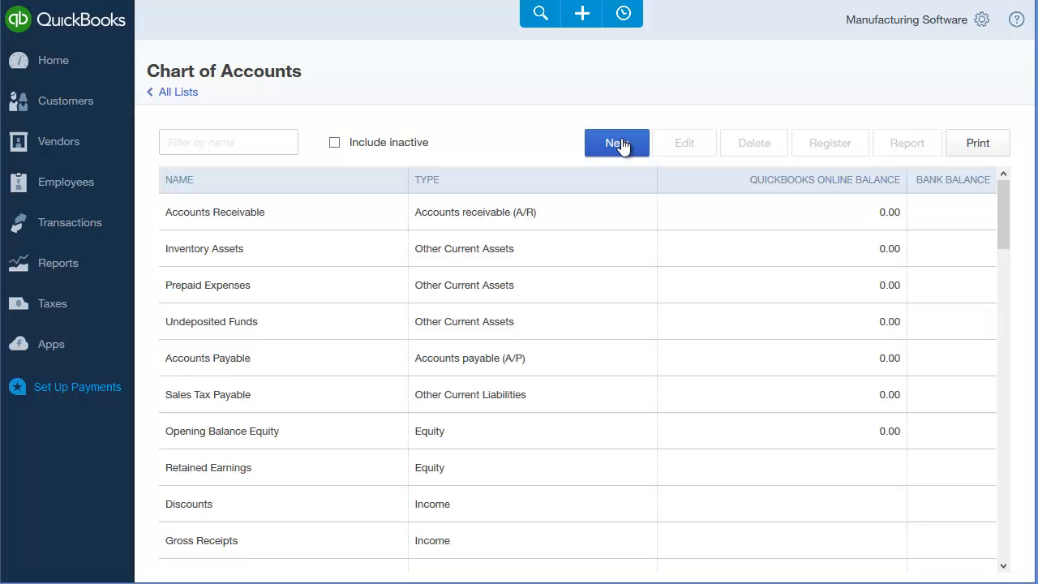
- Add Work In Progress Inventory and Finished Goods Inventory as Other Current Assets accounts
left_click(617, 143)
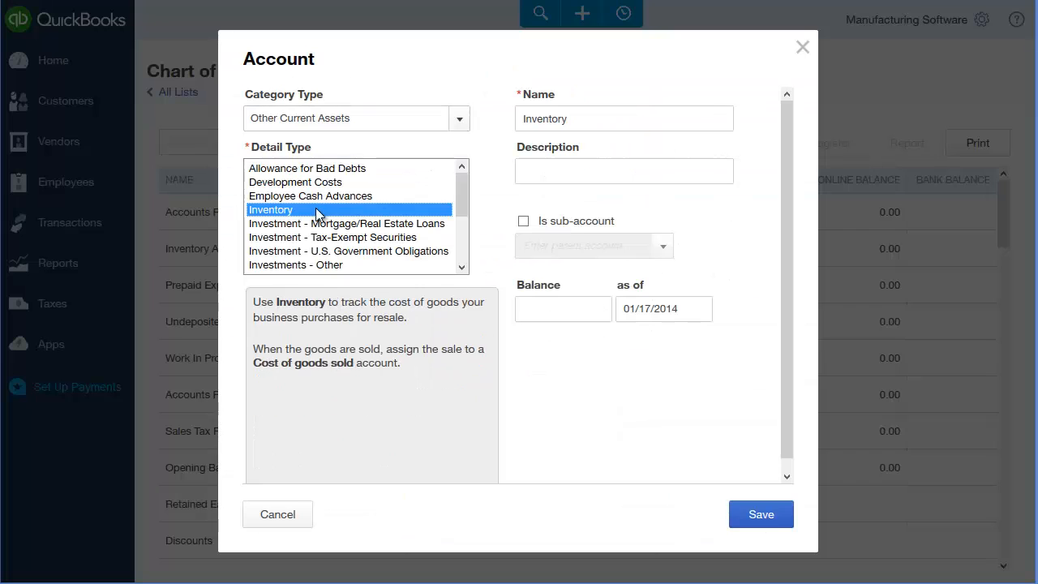
left_click(761, 514)
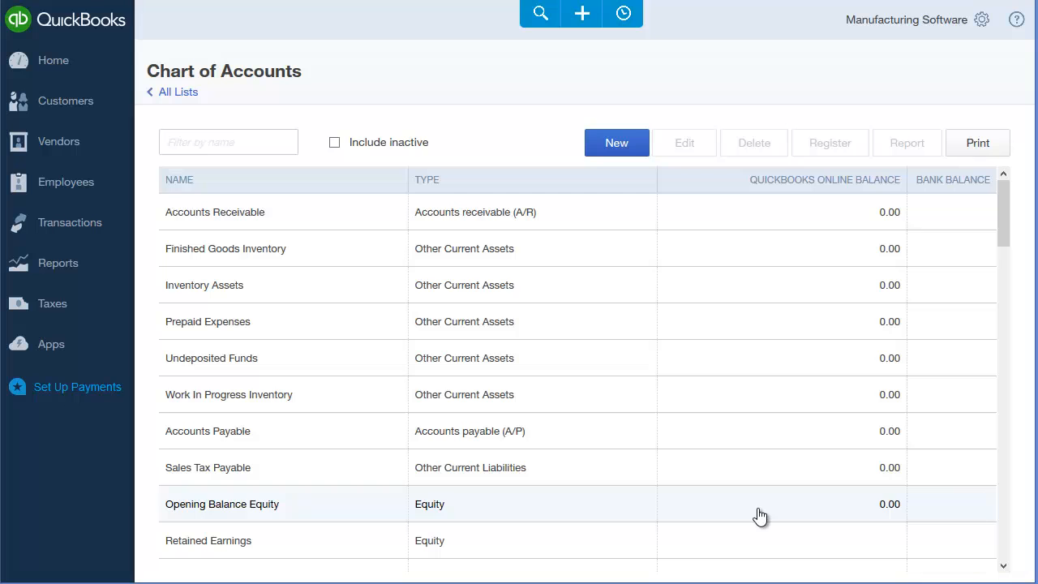
mouse_move(818, 132)
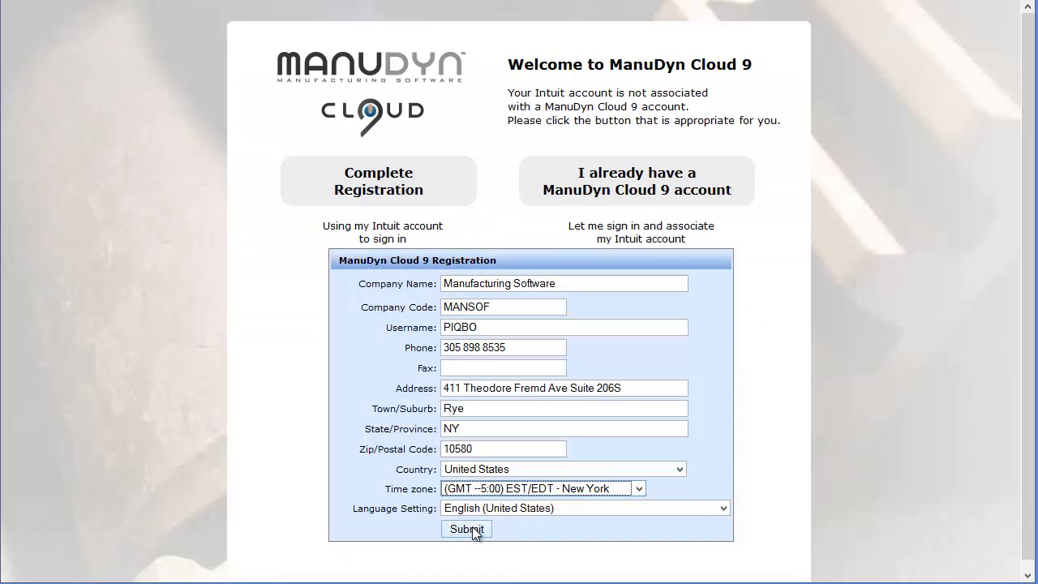
- Submit the ManuDyn Cloud 9 registration, dismiss the confirmation and expand System Settings
left_click(465, 529)
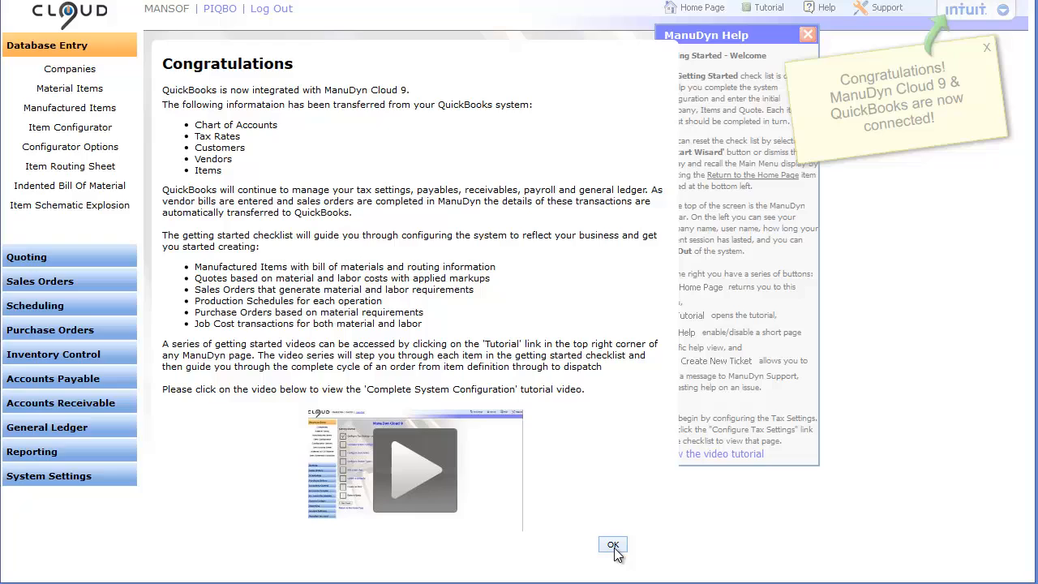
left_click(612, 544)
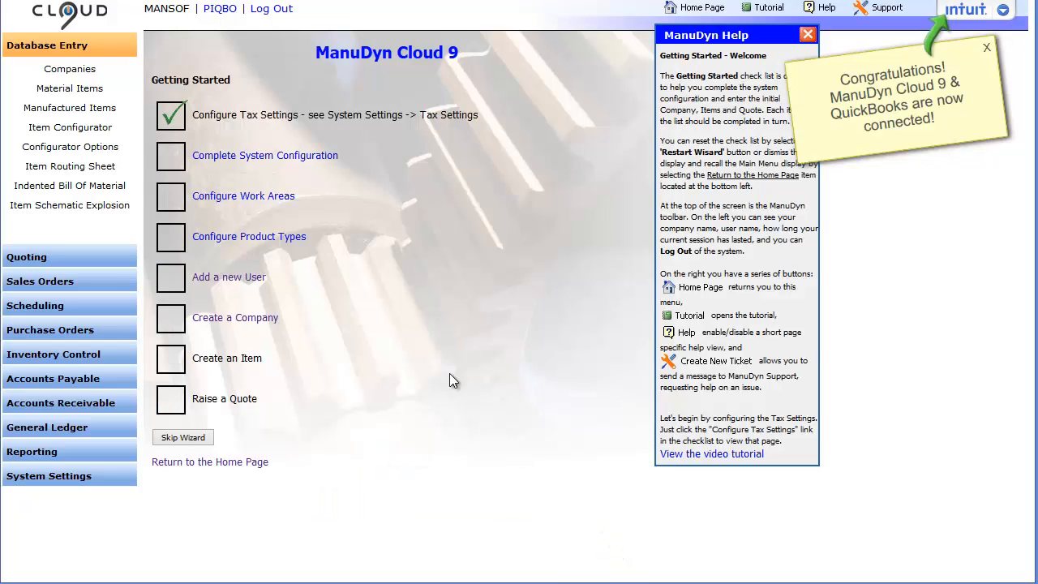
mouse_move(265, 155)
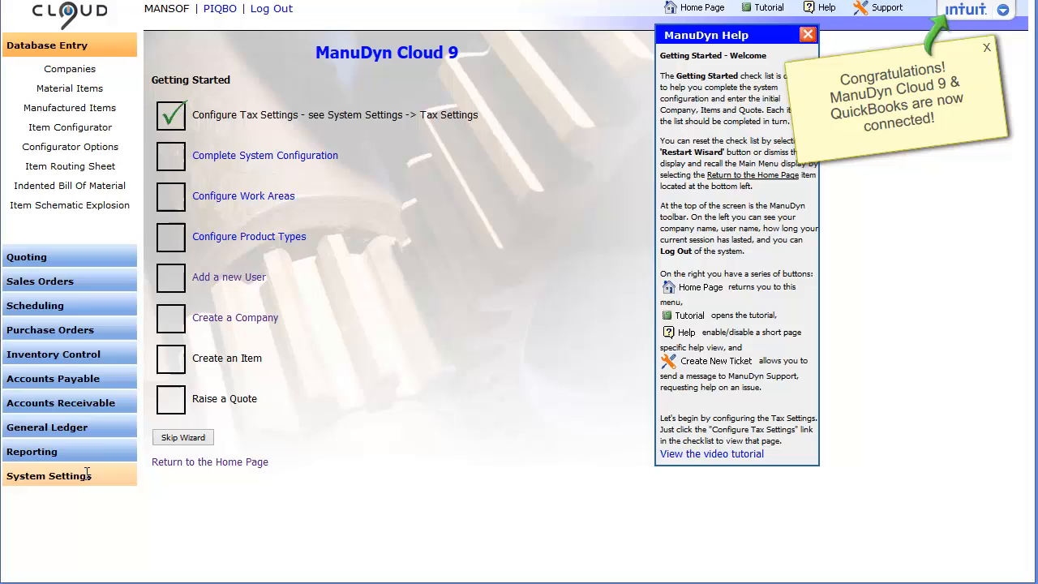
left_click(48, 476)
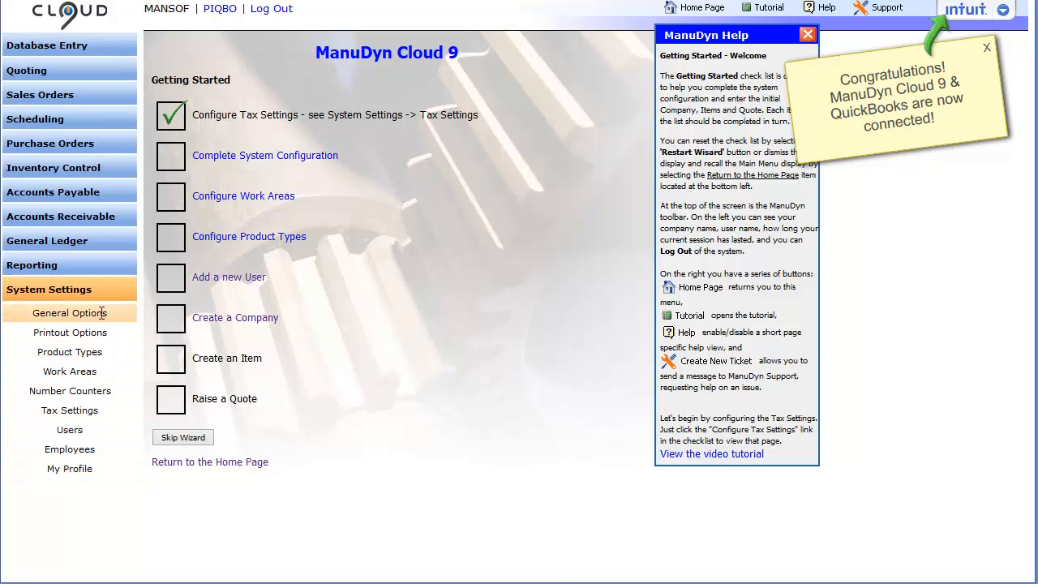
- Show General Options for MANSOF at the Accounts settings with QuickBooks Online as package
left_click(69, 312)
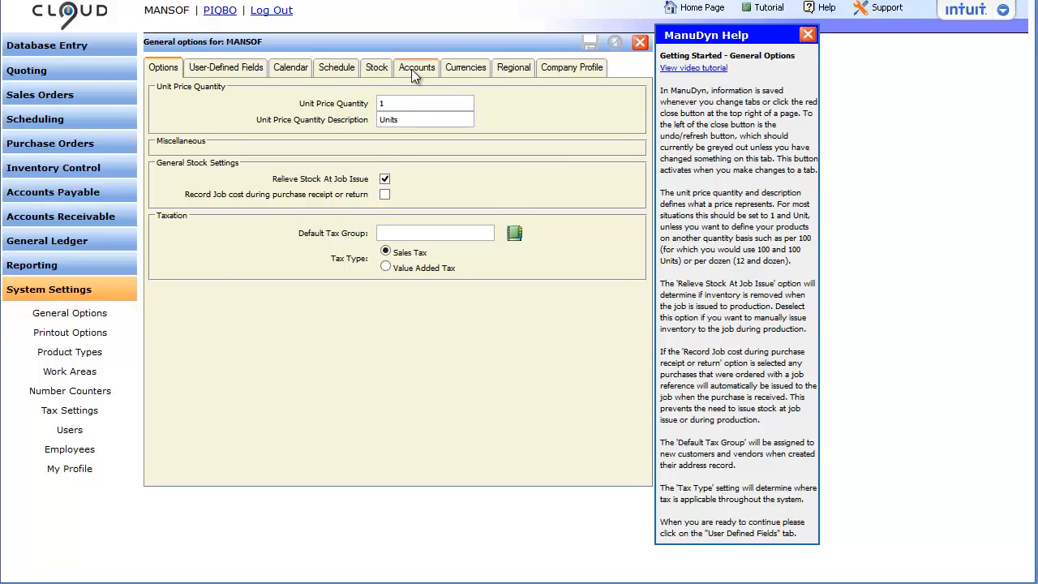
left_click(417, 68)
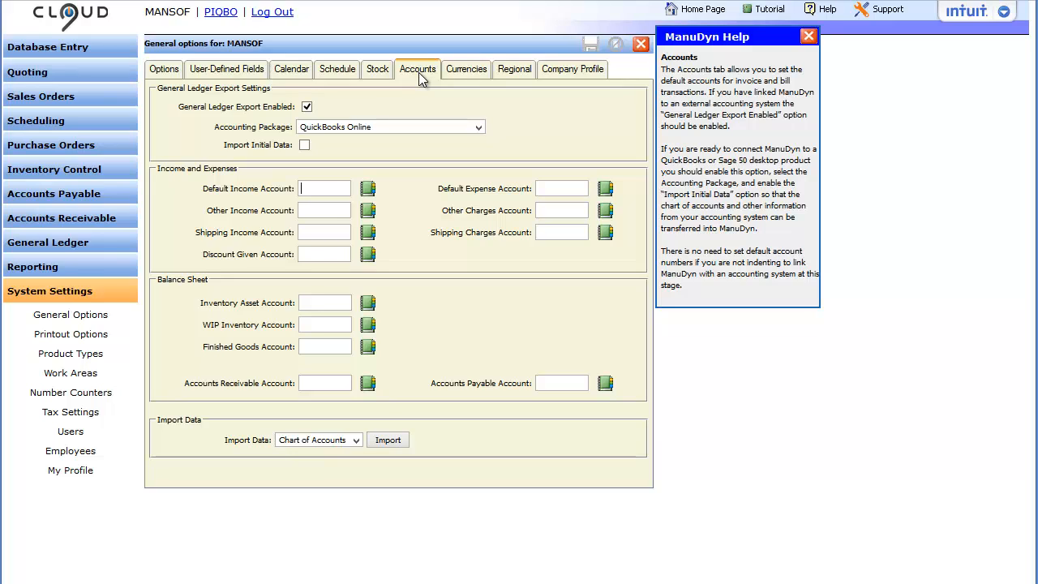
mouse_move(388, 170)
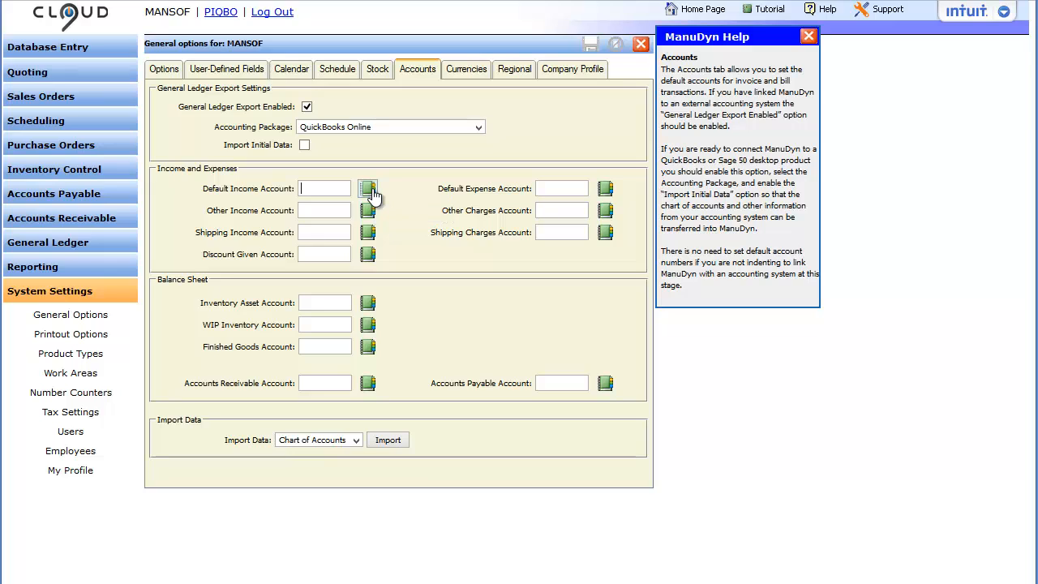
- Pick Sales (1) as default income account and look up account 32 for other charges
left_click(367, 188)
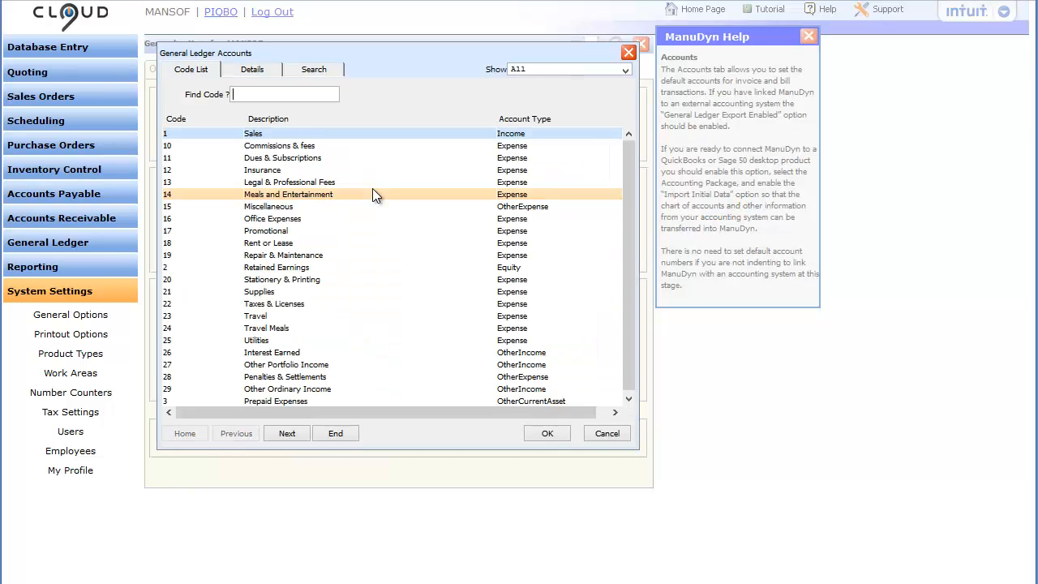
mouse_move(374, 184)
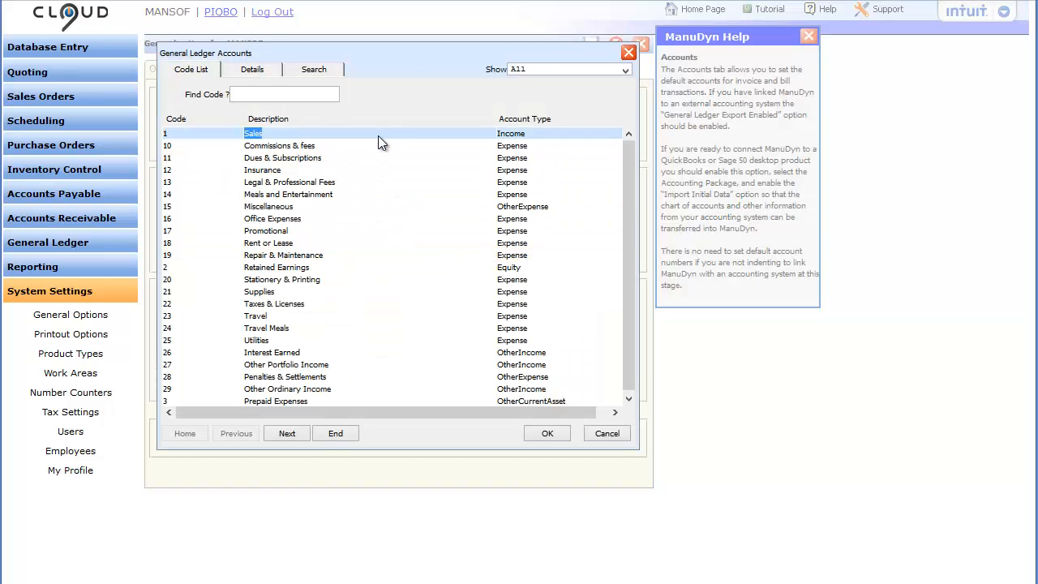
left_click(284, 315)
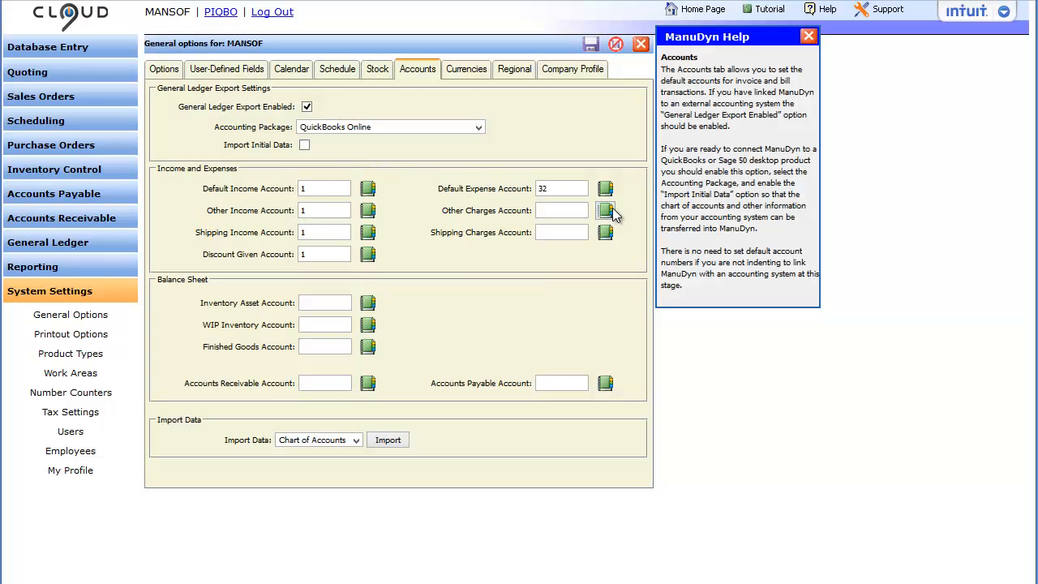
left_click(605, 210)
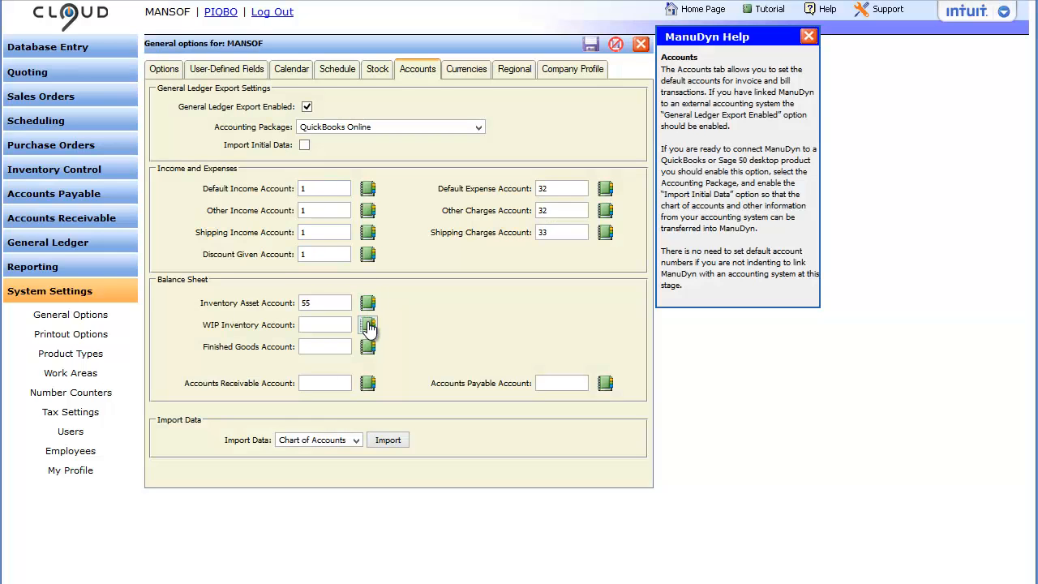
- Assign WIP inventory account 56 and Finished Goods Inventory account 57
left_click(368, 324)
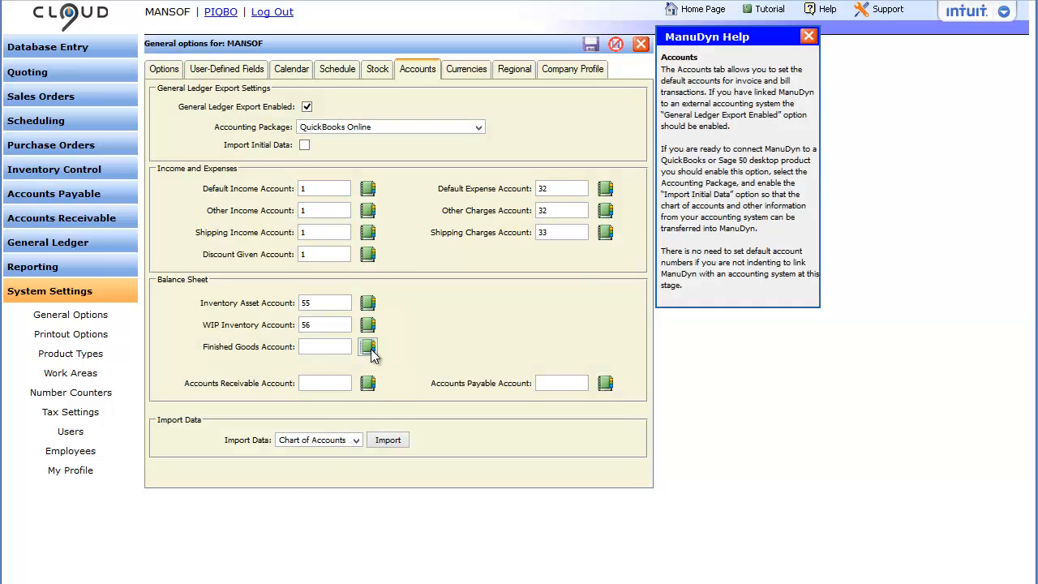
left_click(368, 346)
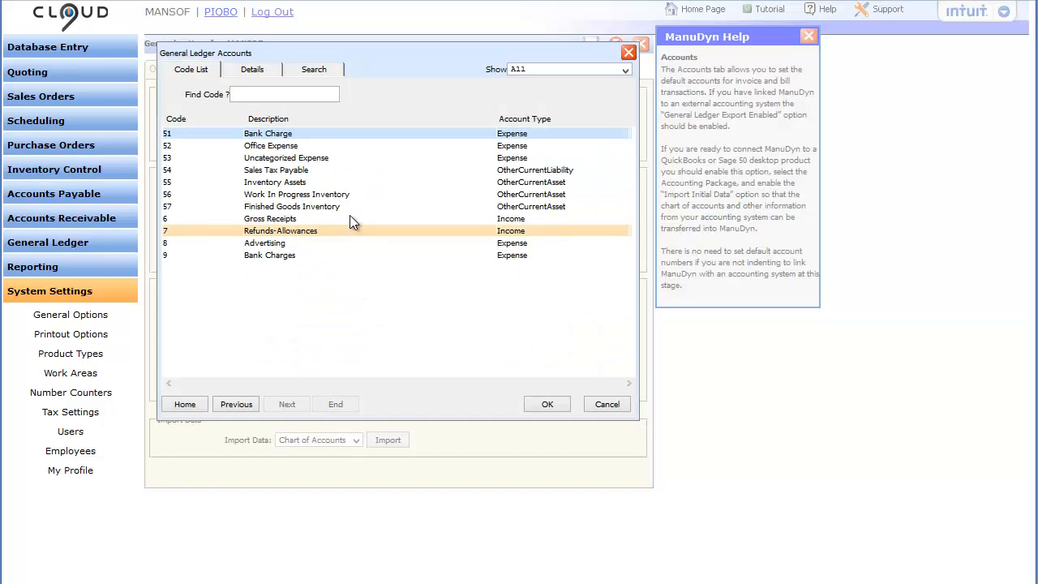
left_click(547, 404)
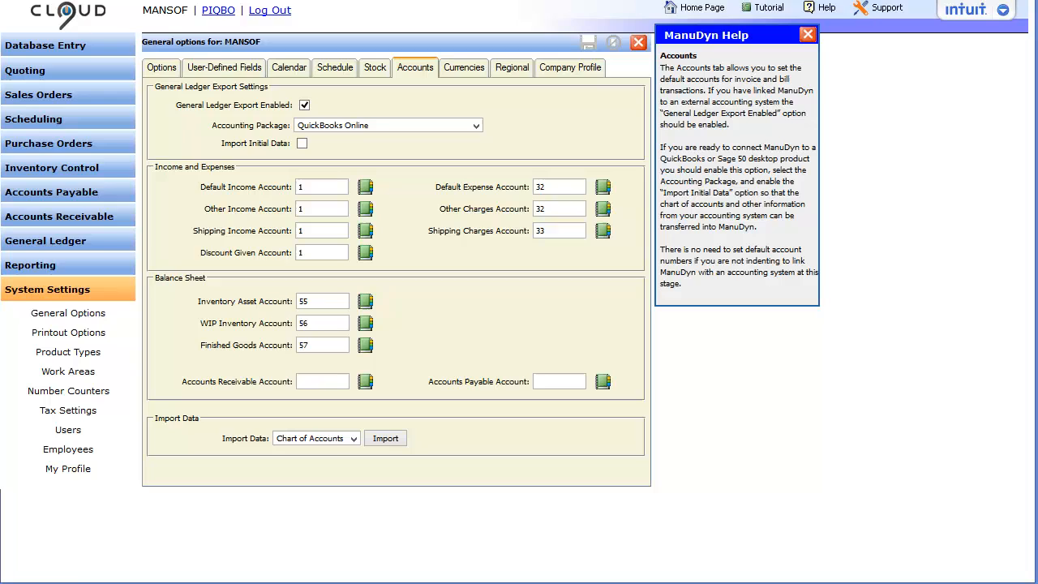
- Launch QuickBooks Online in a new window from the Intuit app menu
left_click(1005, 11)
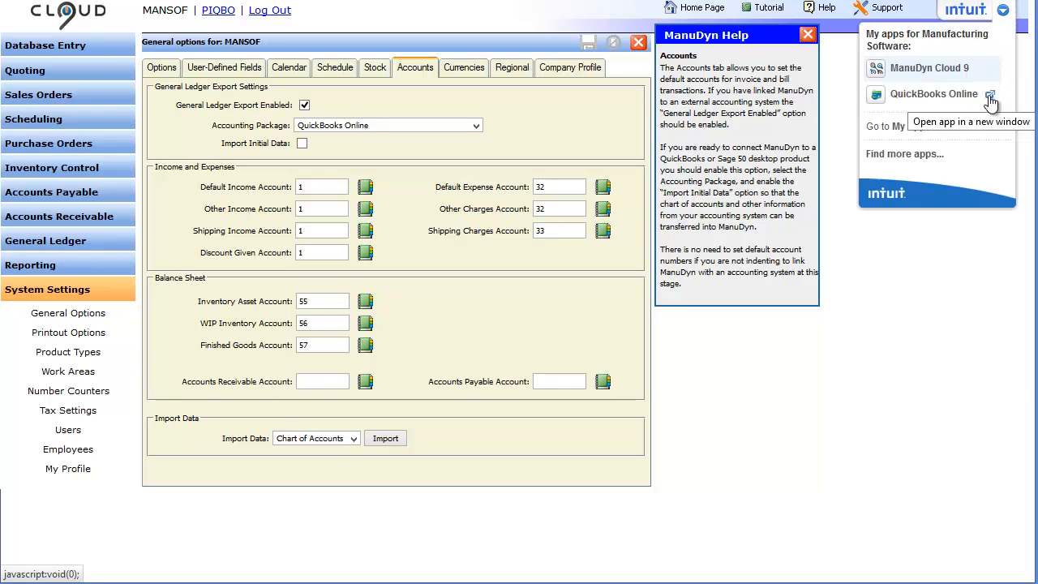
left_click(990, 94)
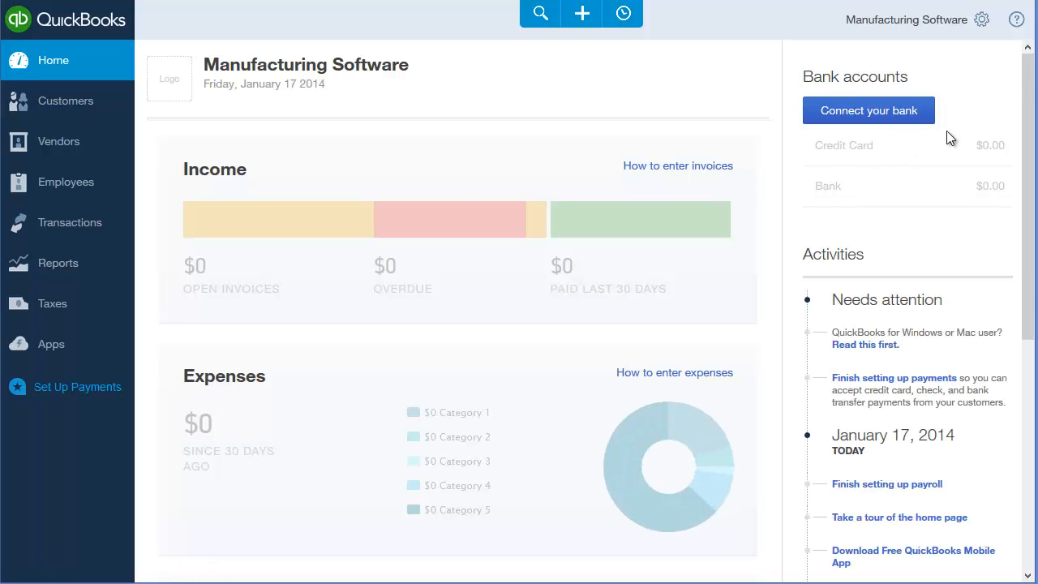
mouse_move(948, 118)
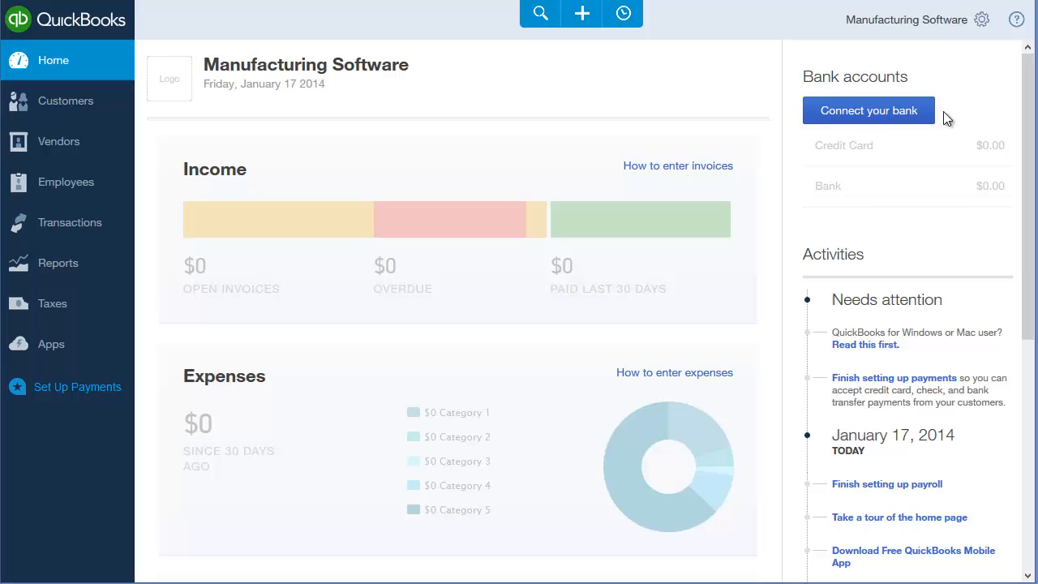
- Bring up the company settings menu from the gear icon on the dashboard
left_click(907, 19)
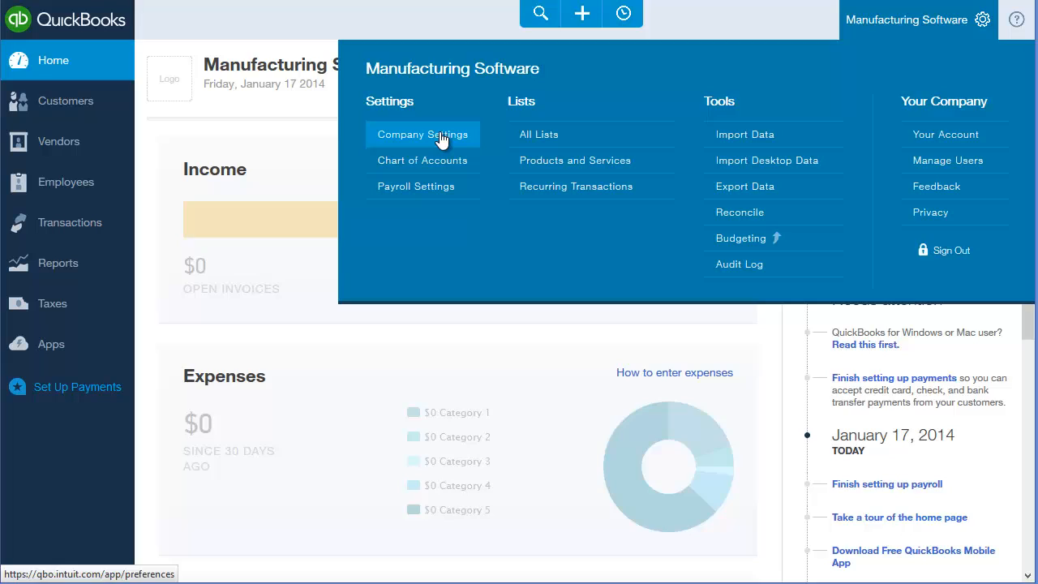
- Uncheck Quantity on Hand inventory tracking under Products and Services and save
left_click(423, 134)
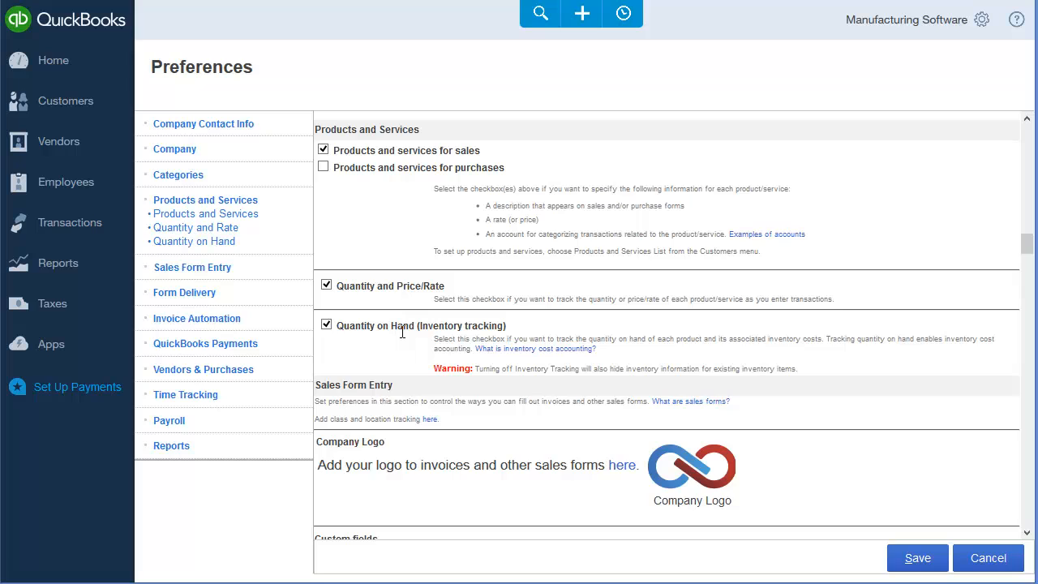
mouse_move(406, 339)
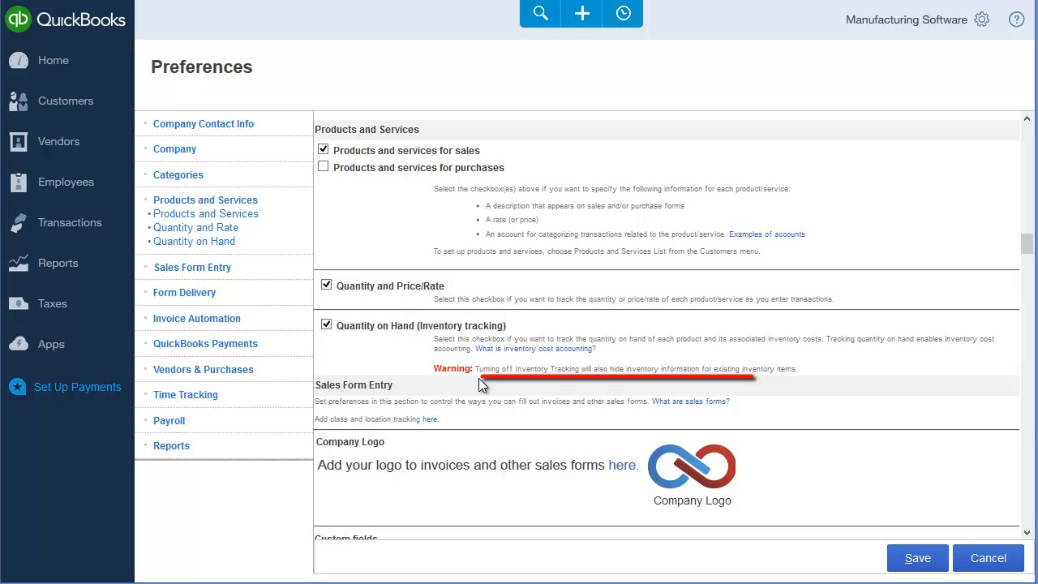
left_click(326, 323)
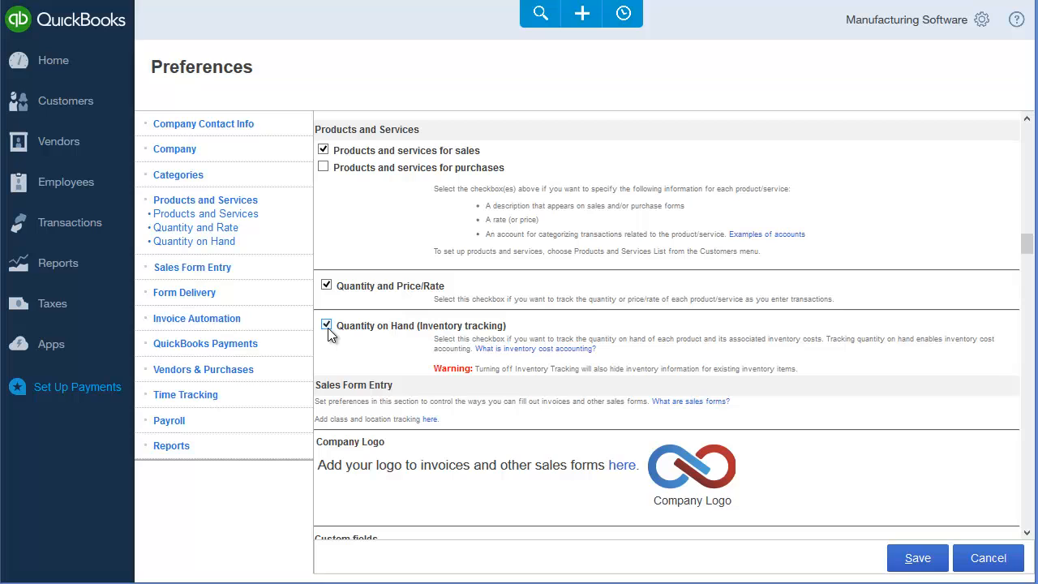
left_click(326, 325)
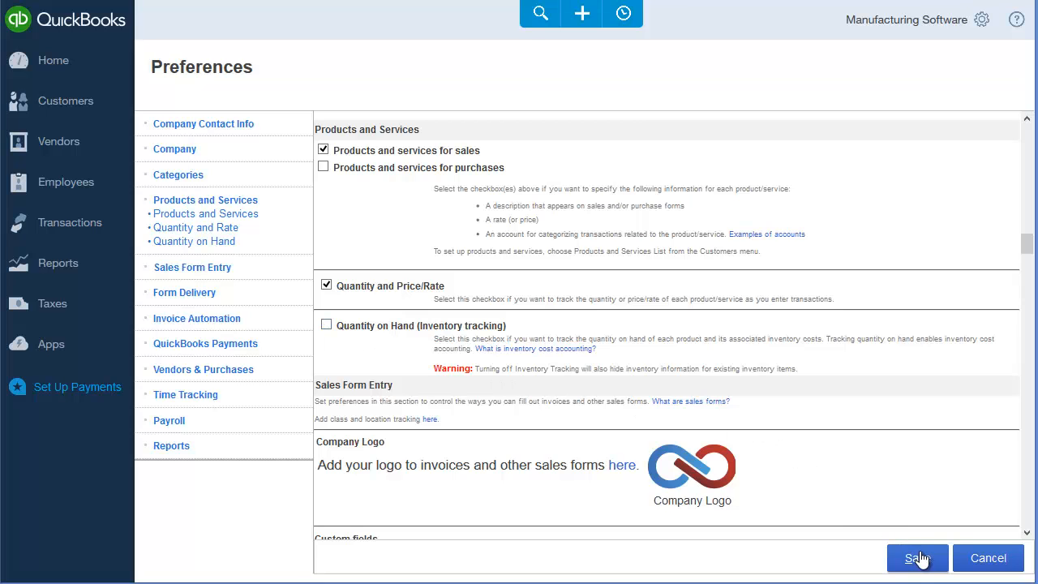
left_click(917, 558)
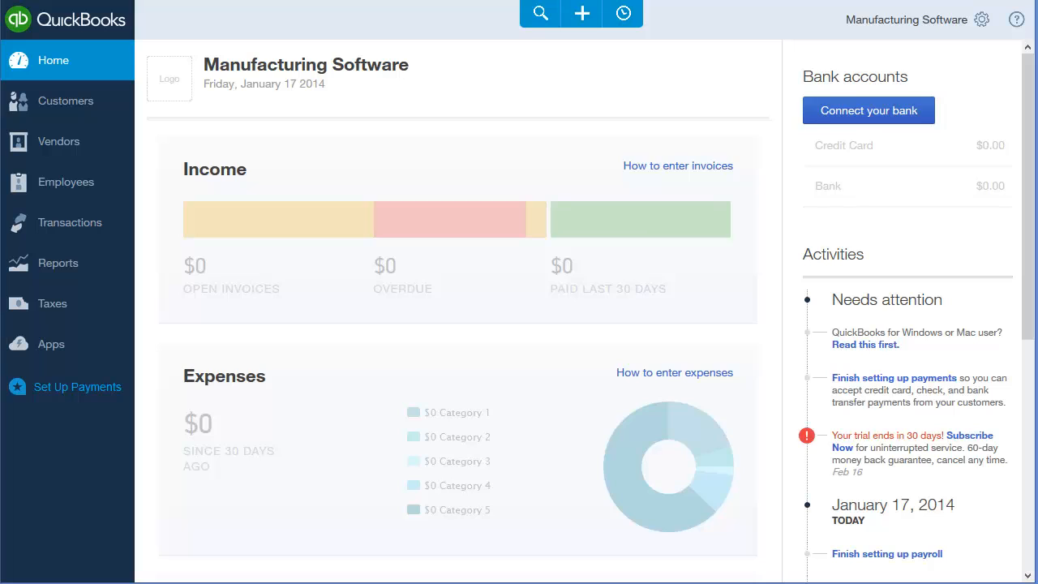